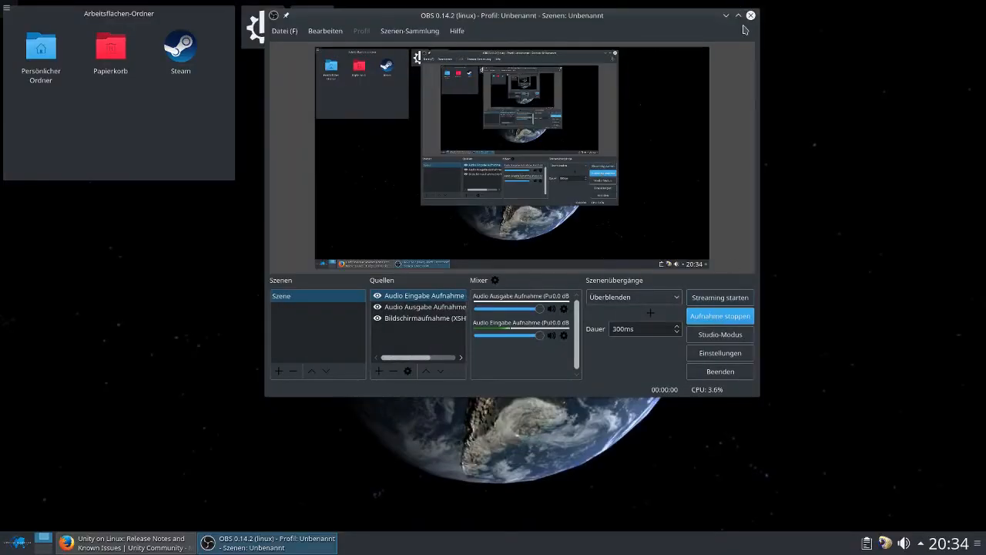
Minimise the OBS window to reveal the KDE Plasma desktop.
left_click(724, 16)
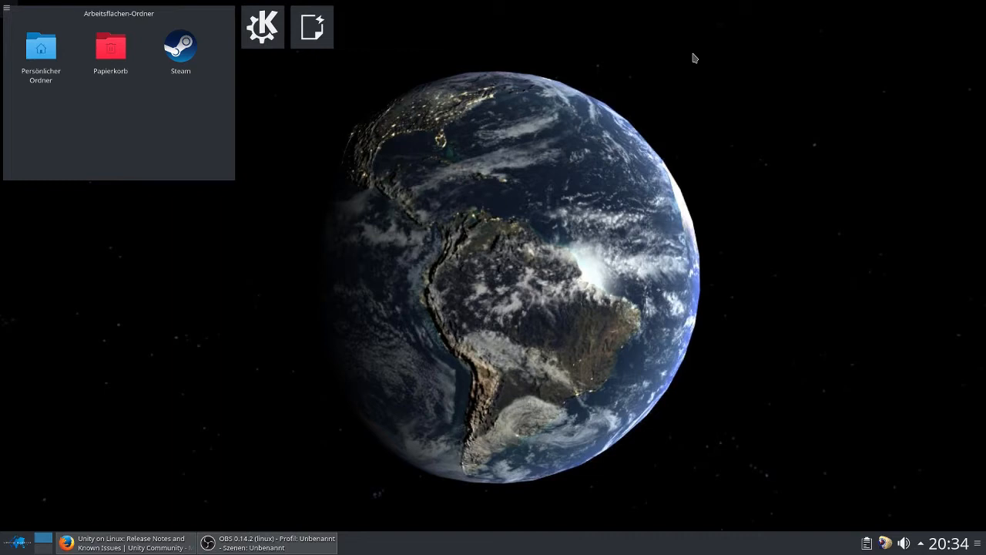
mouse_move(470, 159)
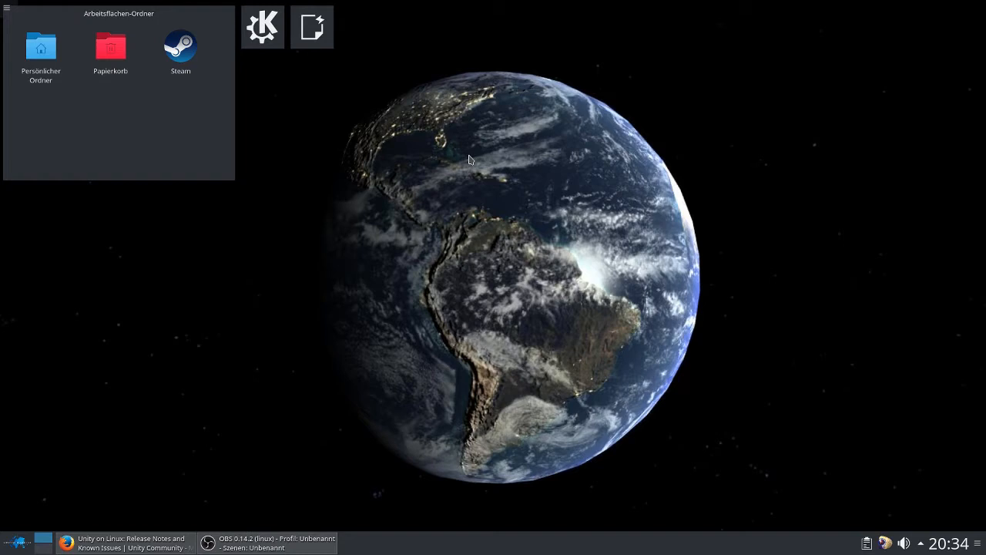
mouse_move(13, 514)
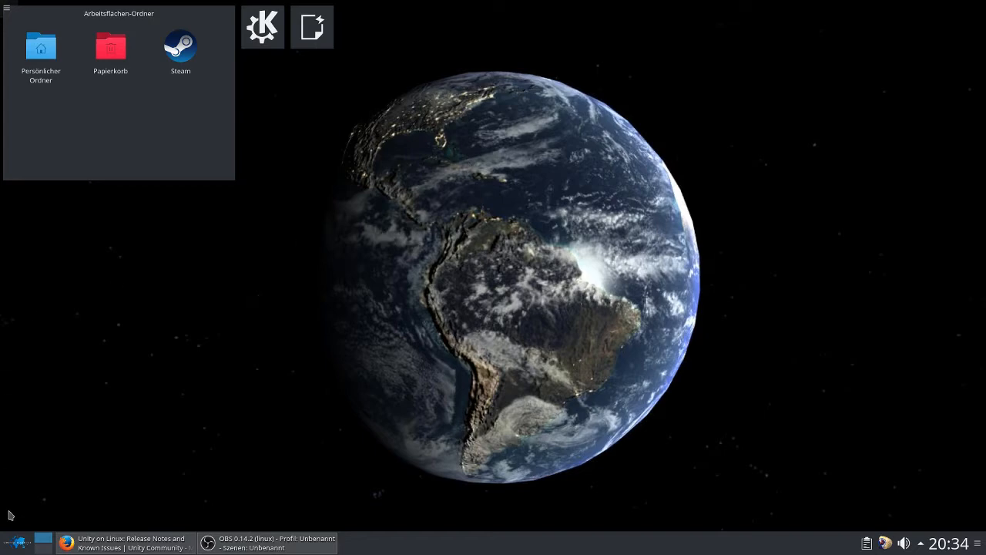
mouse_move(124, 543)
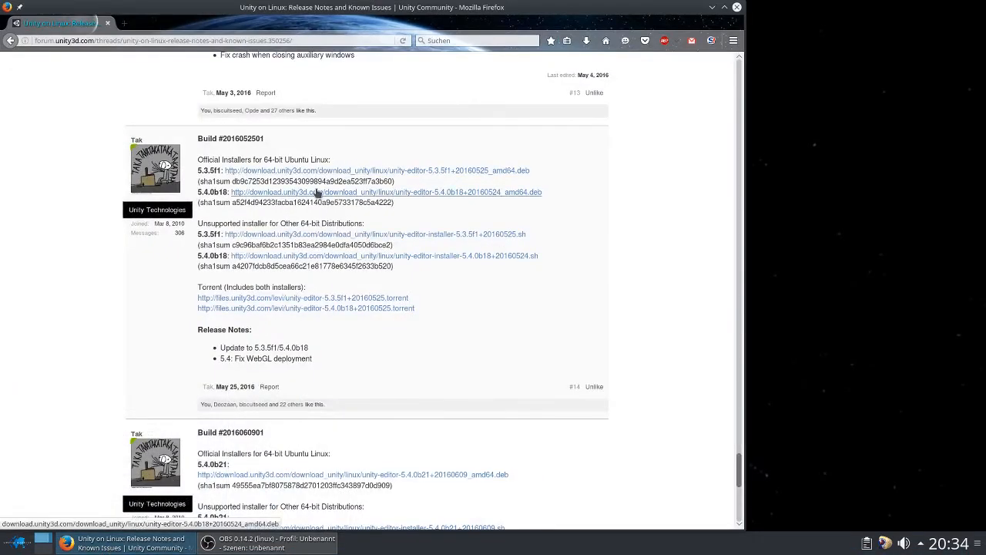
mouse_move(357, 256)
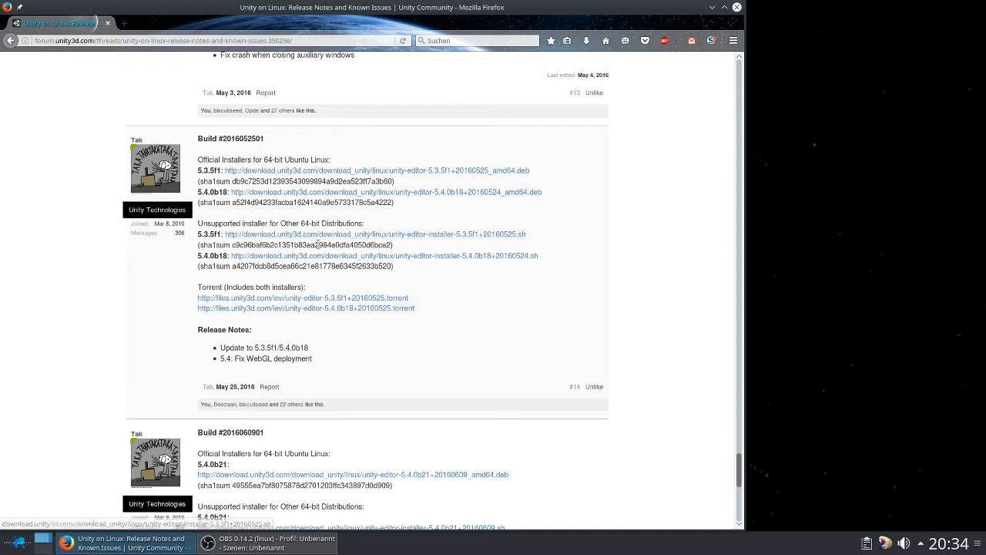
left_click(373, 234)
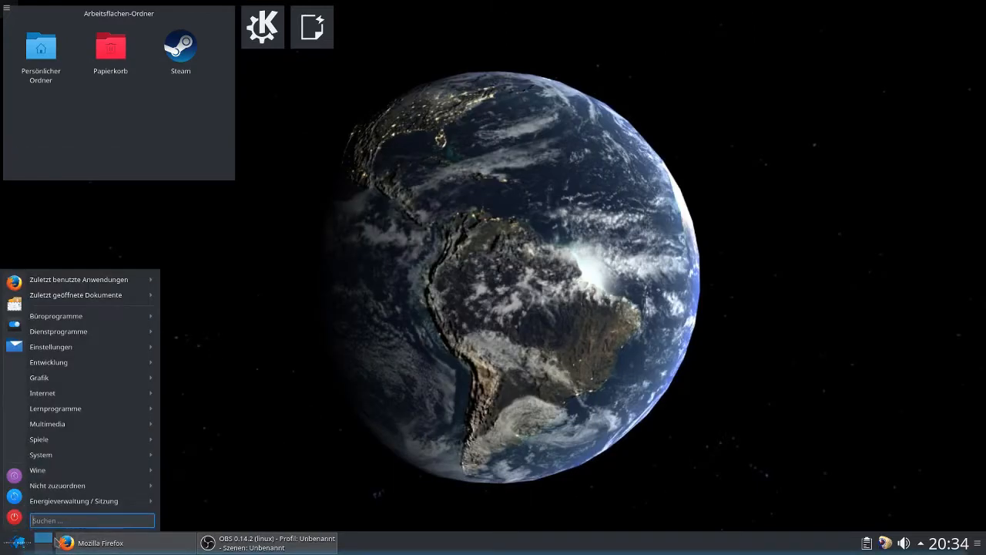
Launch YaST as root via the launcher and start 'Software installieren oder löschen'.
type("ya")
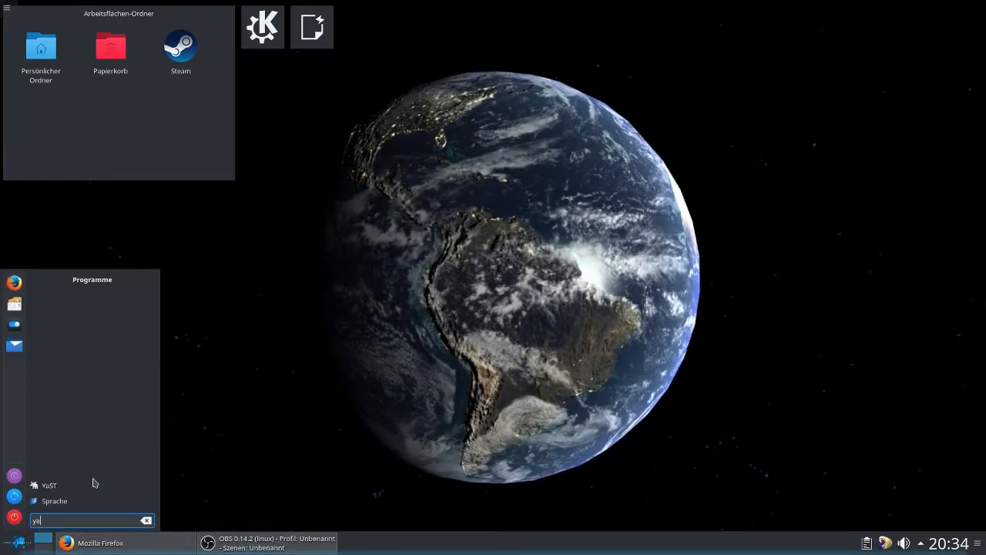
left_click(49, 483)
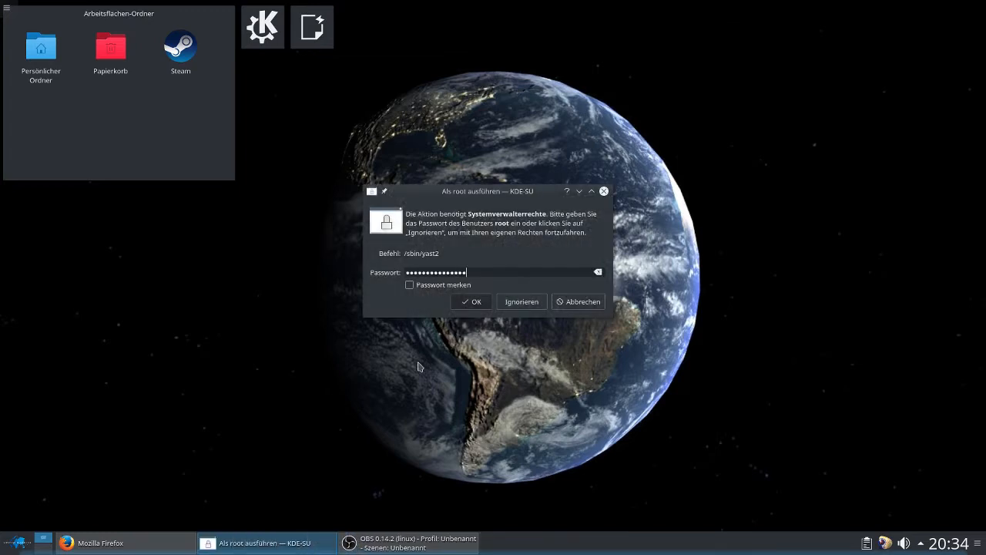
type("•••")
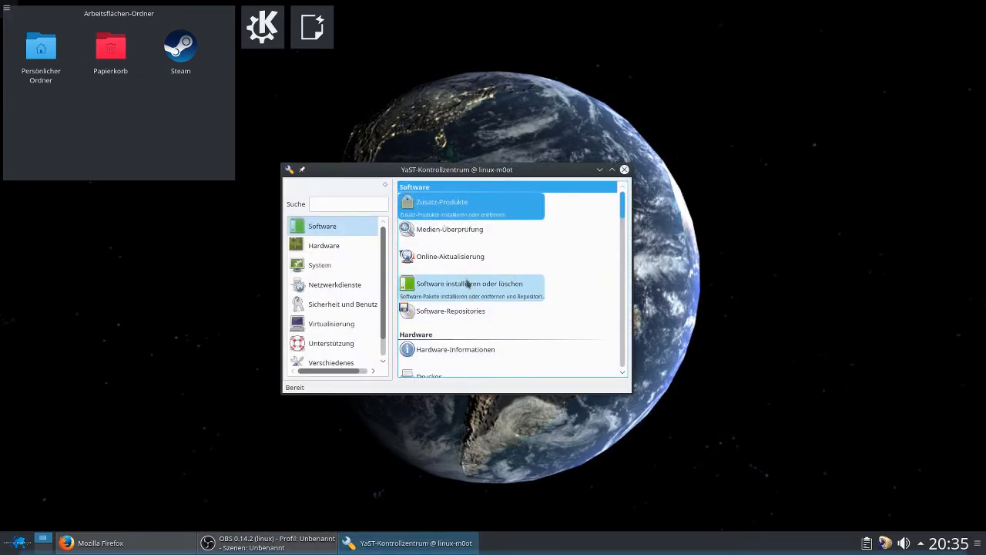
left_click(470, 284)
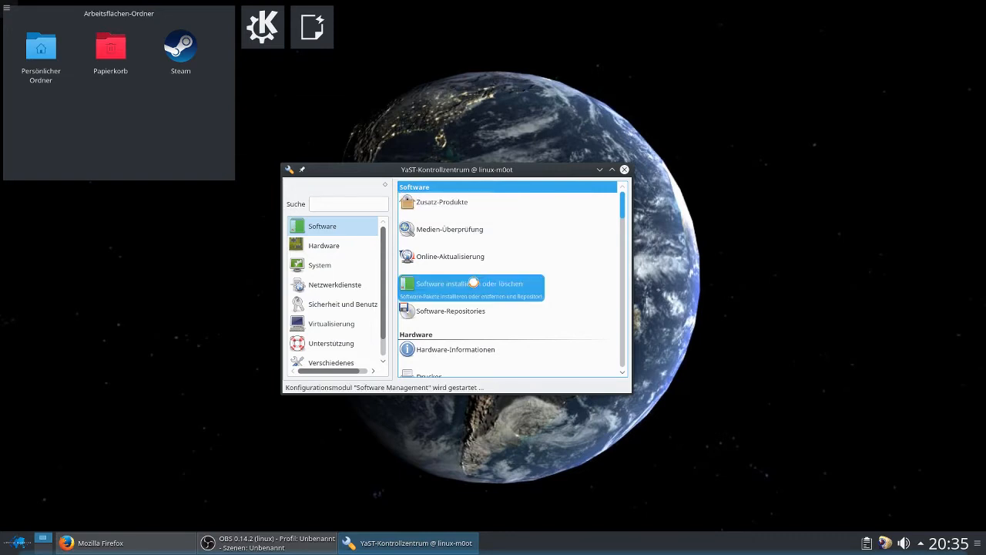
Wait for the YaST2 Software Management window to finish initialising.
left_click(470, 283)
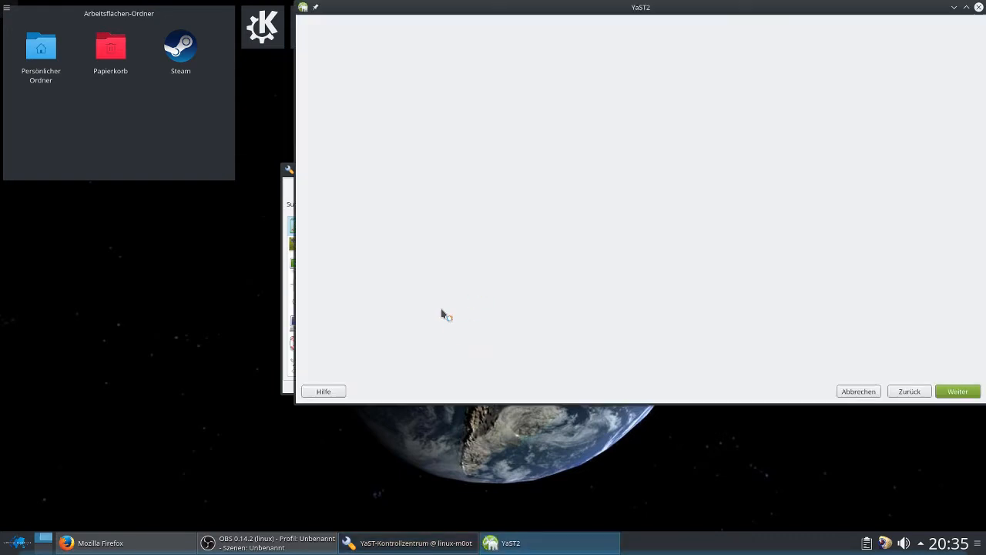
mouse_move(484, 255)
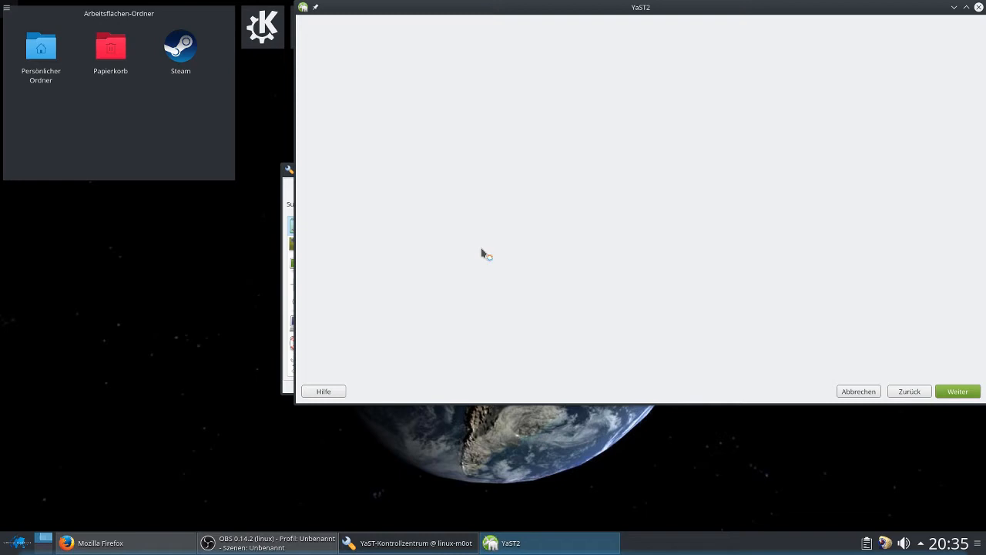
left_click(959, 391)
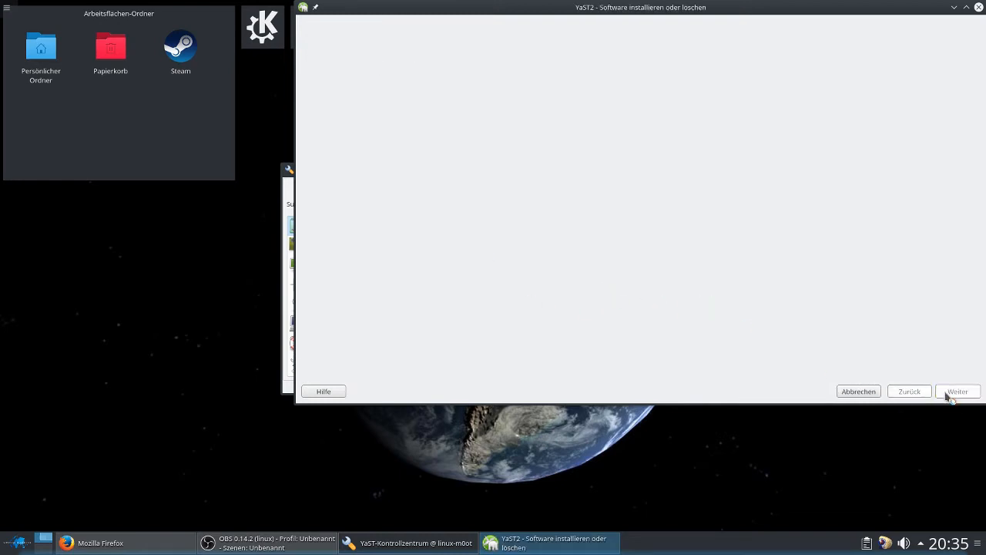
left_click(959, 391)
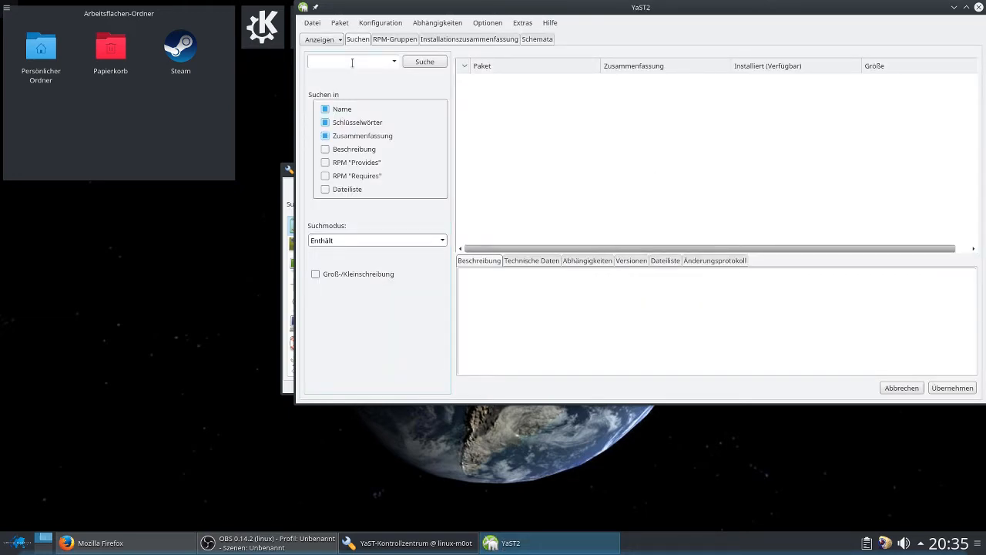
Search packages for libpq5 and npm, confirm both installed, and accept with Übernehmen.
type("libpq5")
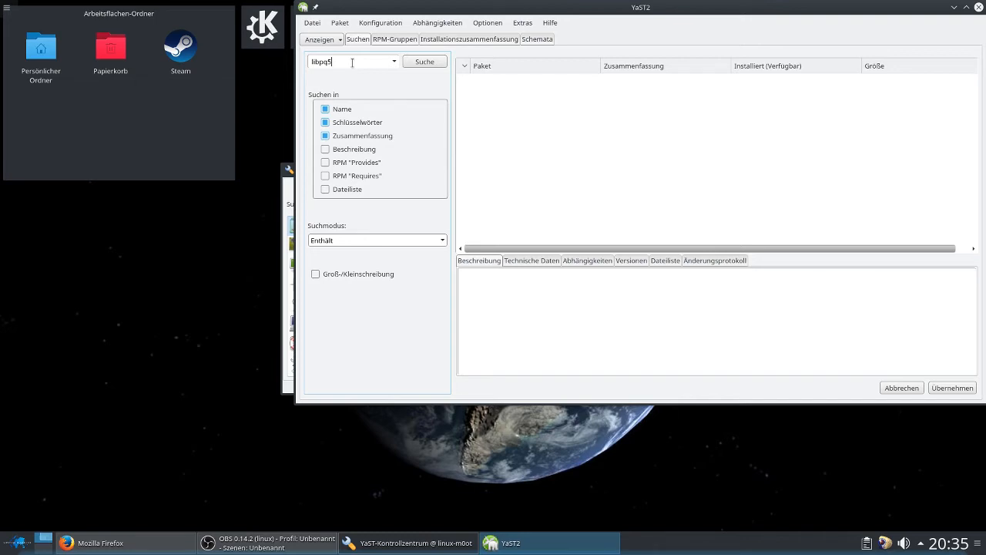
left_click(423, 62)
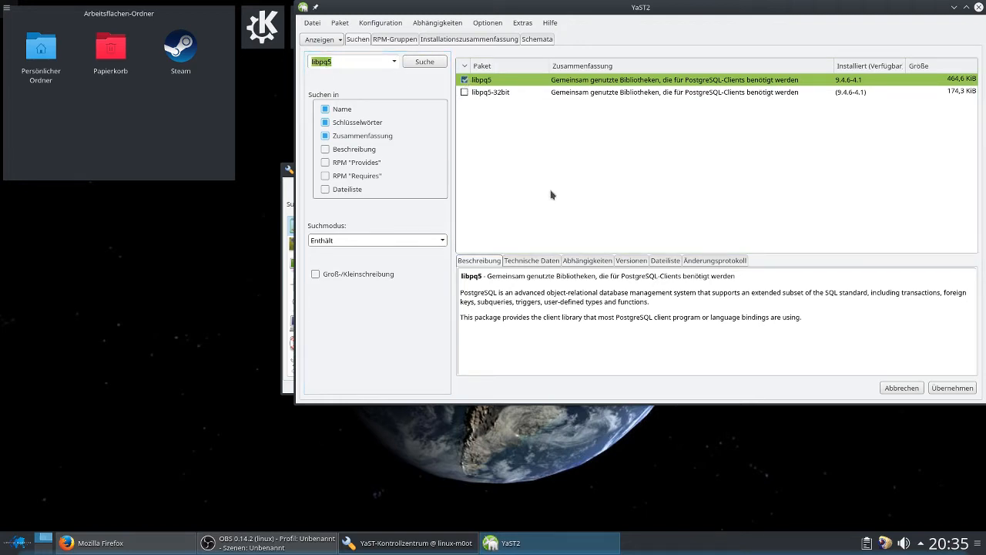
type("rpm")
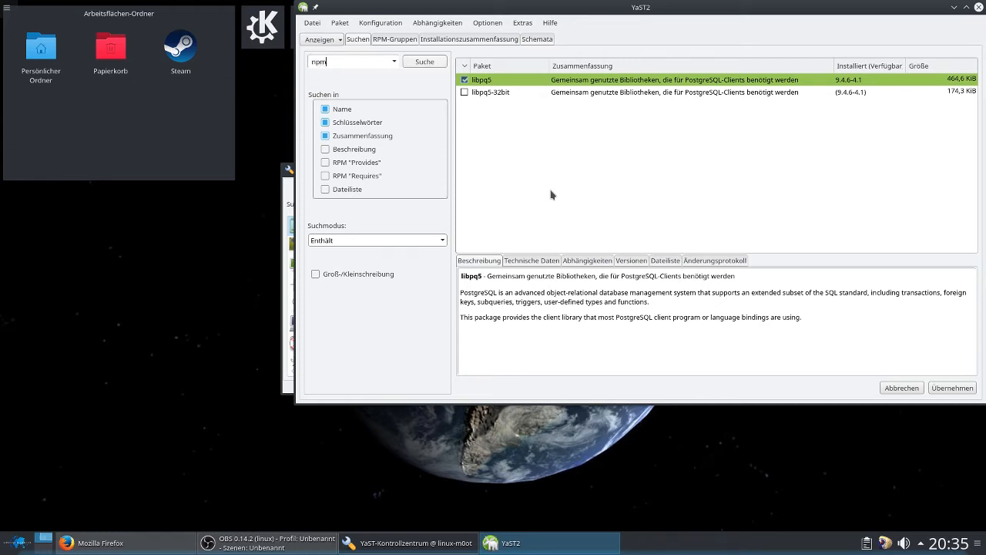
left_click(425, 62)
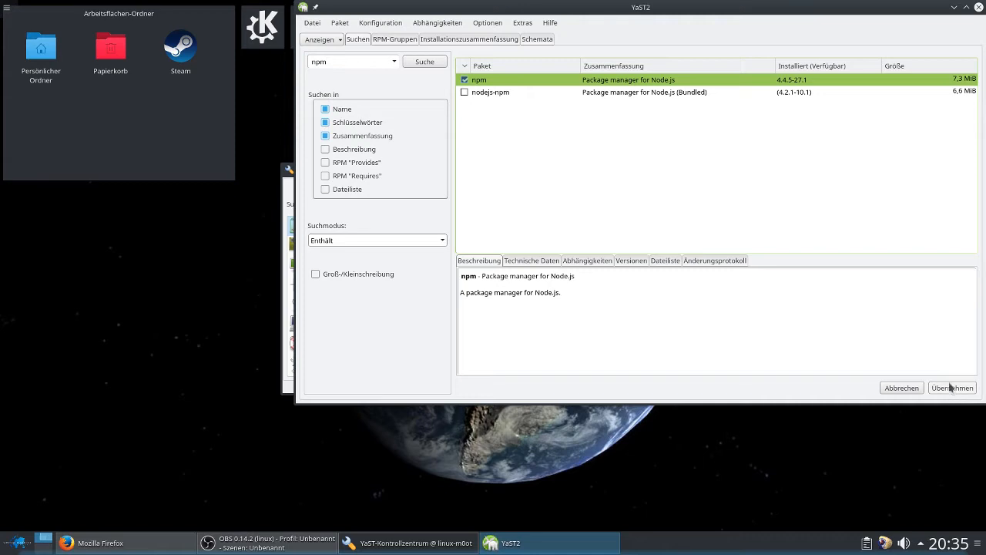
left_click(953, 388)
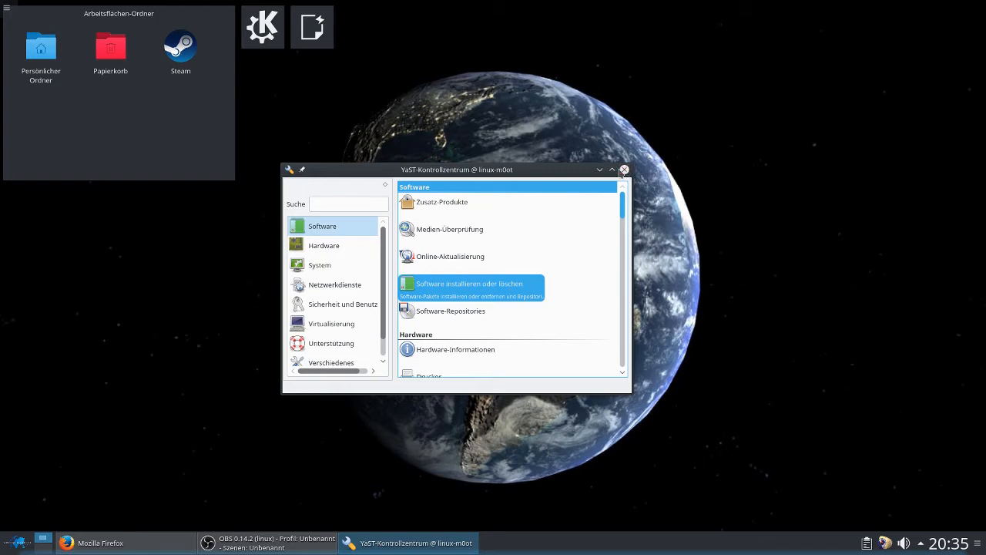
Close YaST, browse to Downloads in Dolphin and select the unity-editor installer script.
left_click(622, 169)
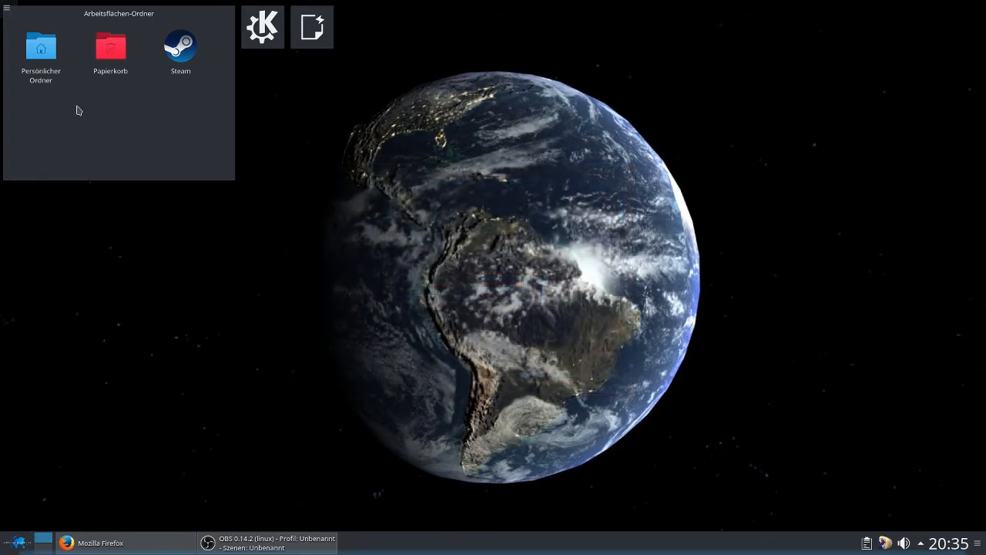
double_click(40, 46)
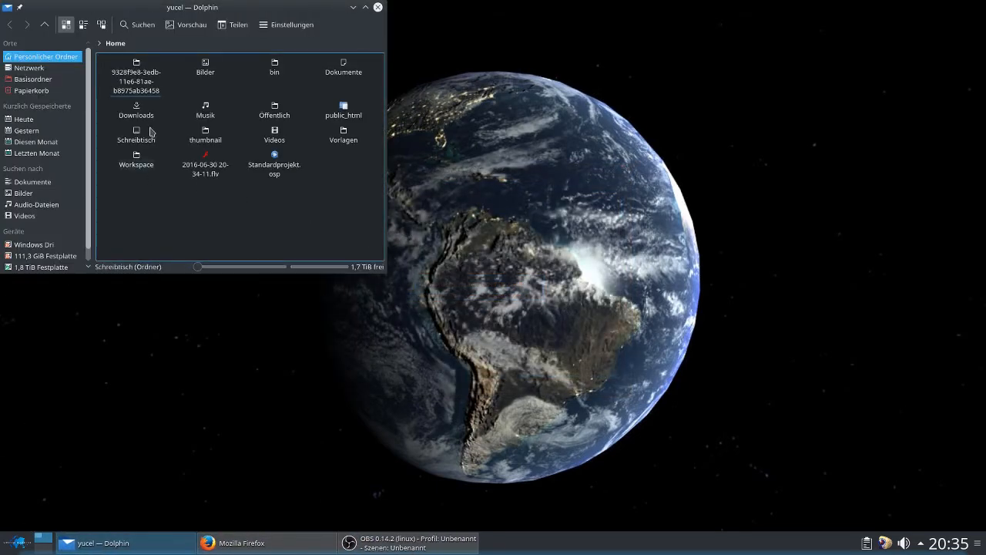
double_click(136, 105)
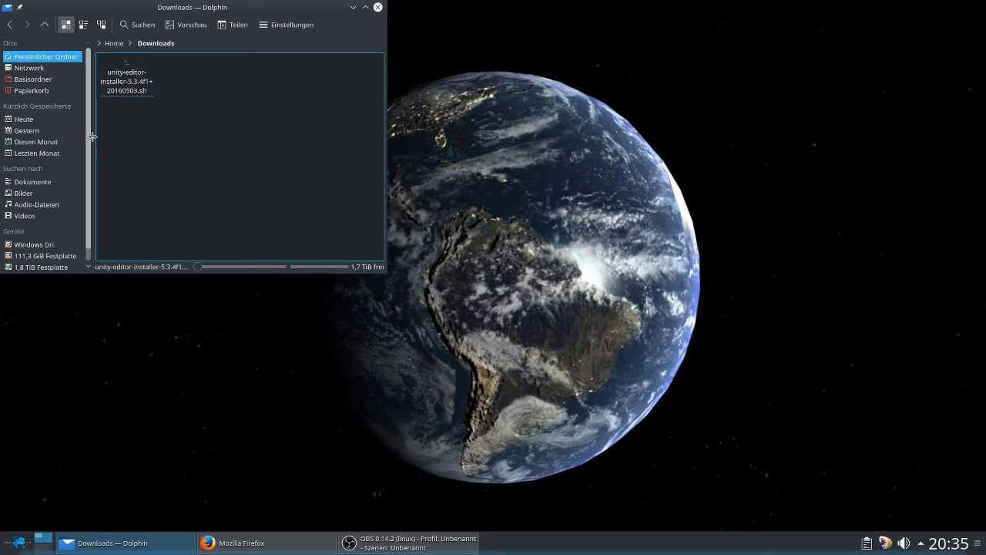
left_click(126, 80)
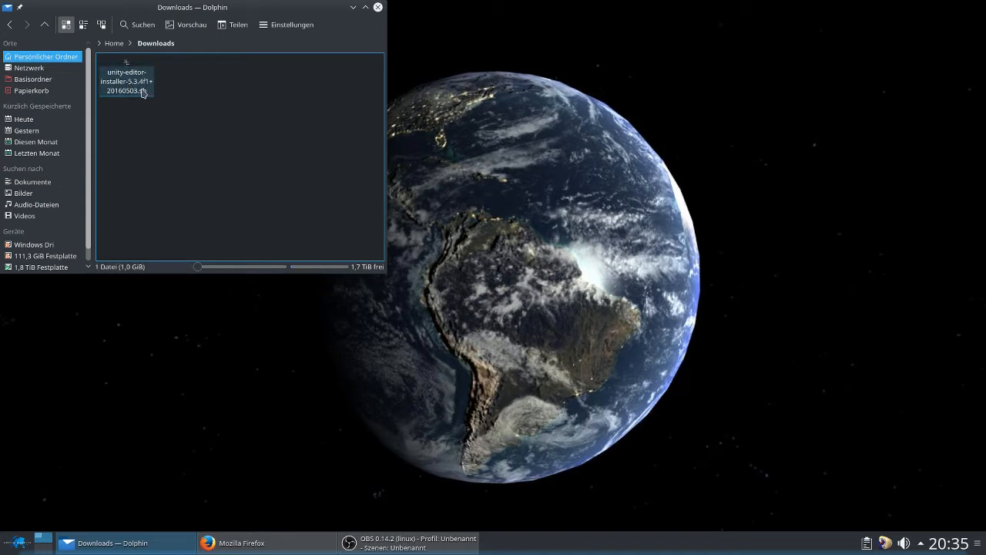
In the installer's Berechtigungen, give the group read/write and mark it Ausführbar.
right_click(126, 80)
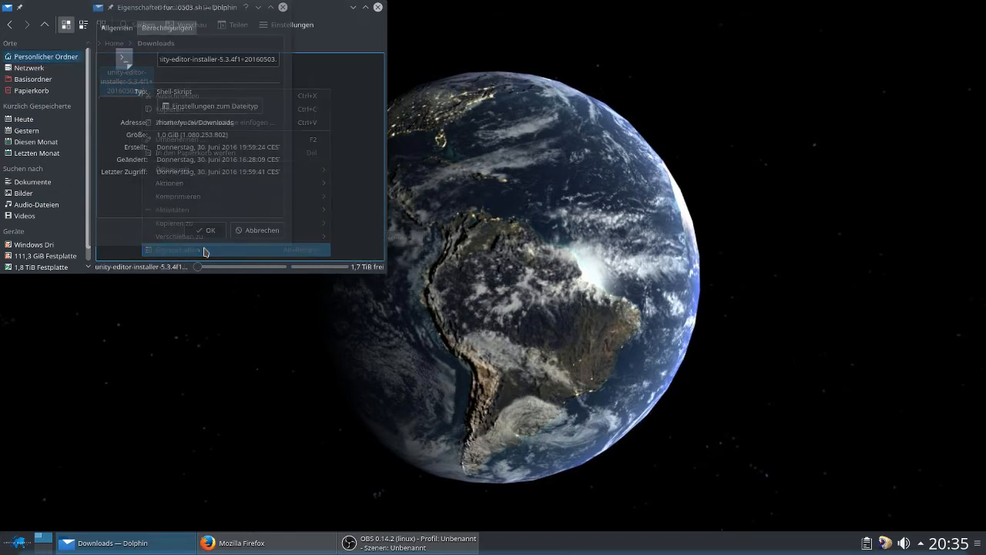
left_click(167, 28)
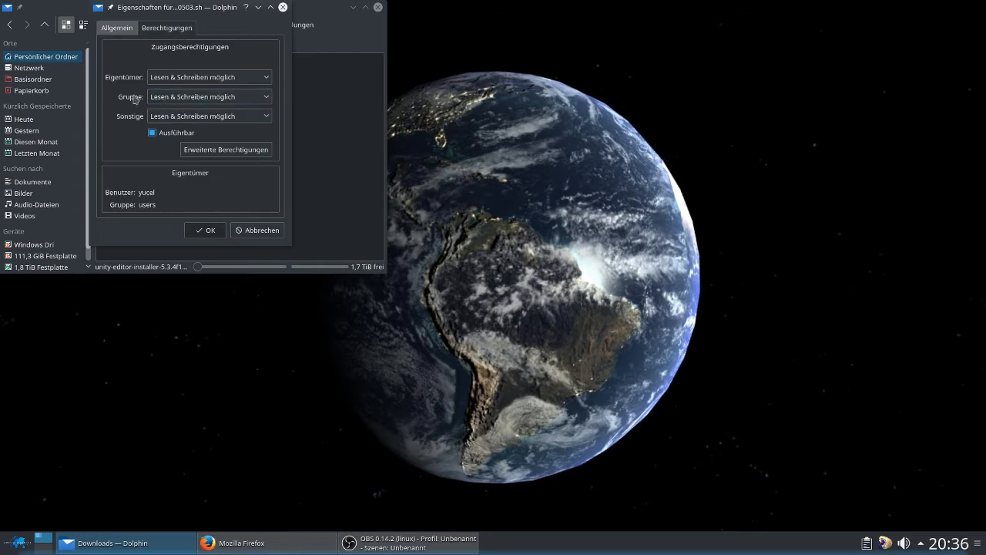
mouse_move(100, 111)
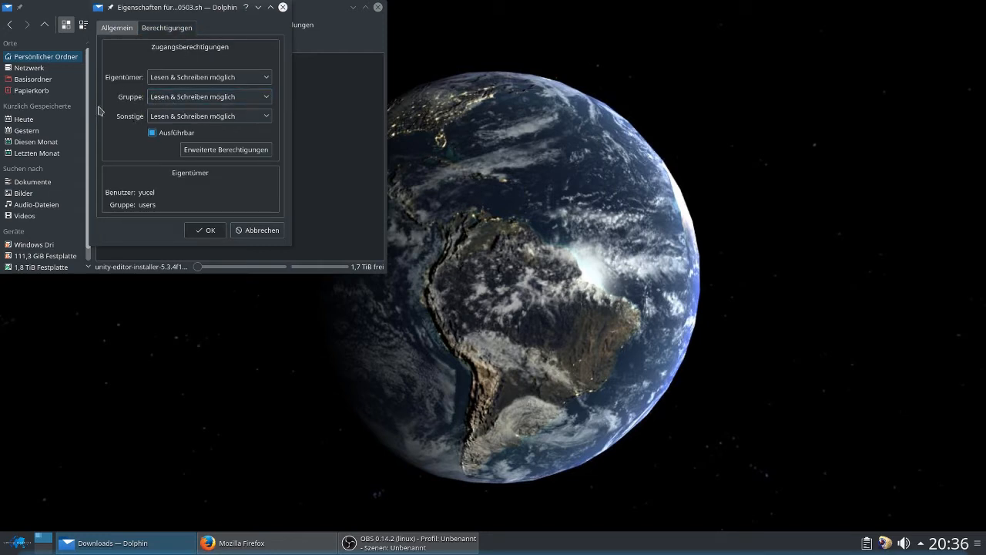
mouse_move(160, 105)
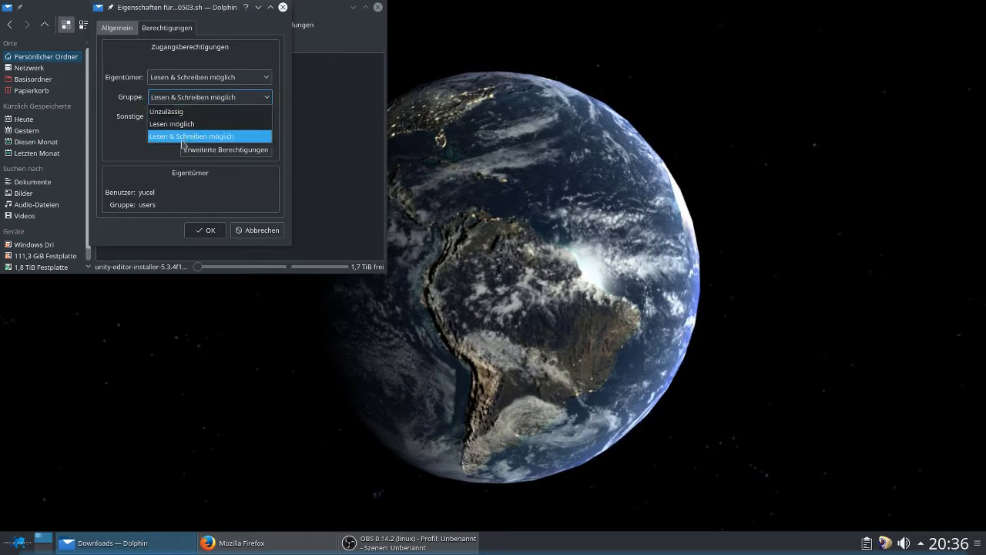
left_click(191, 135)
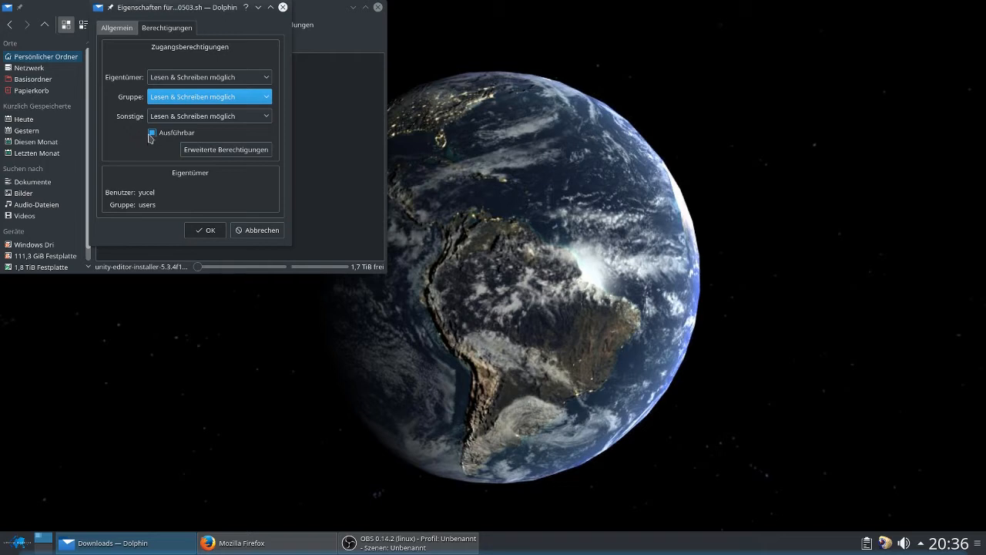
left_click(205, 229)
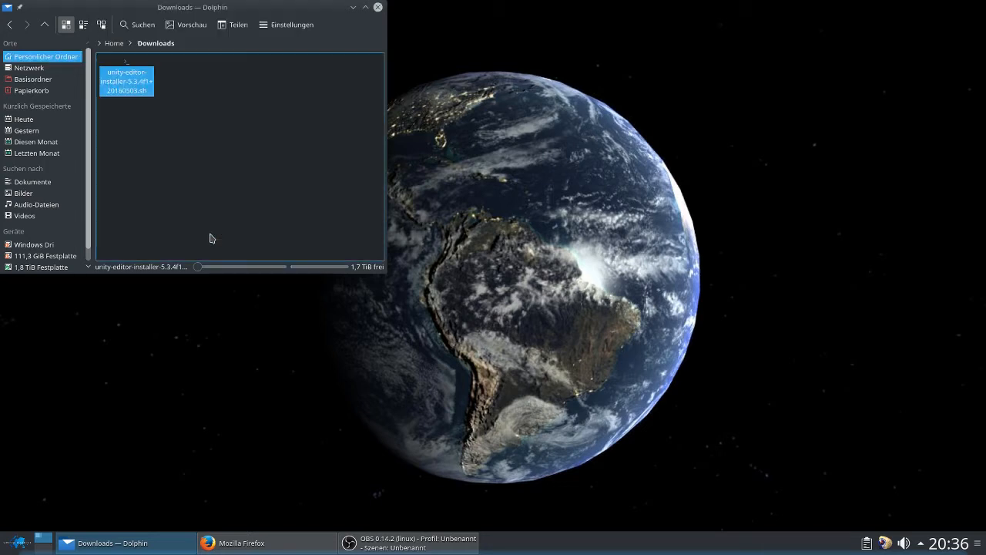
Run the Unity 5.3.4f1 installer script in a superuser terminal to extract the editor, then close Konsole.
left_click(12, 543)
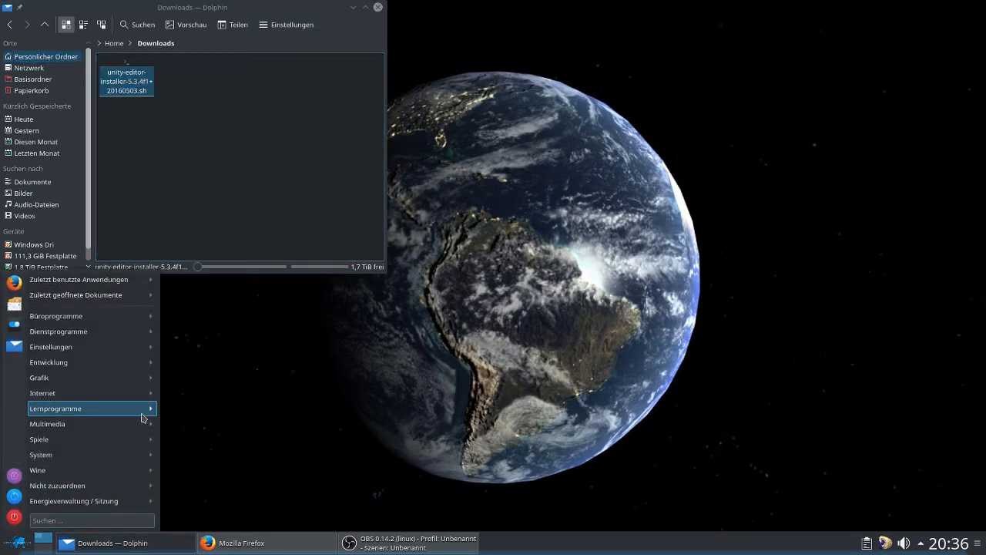
type("terminal")
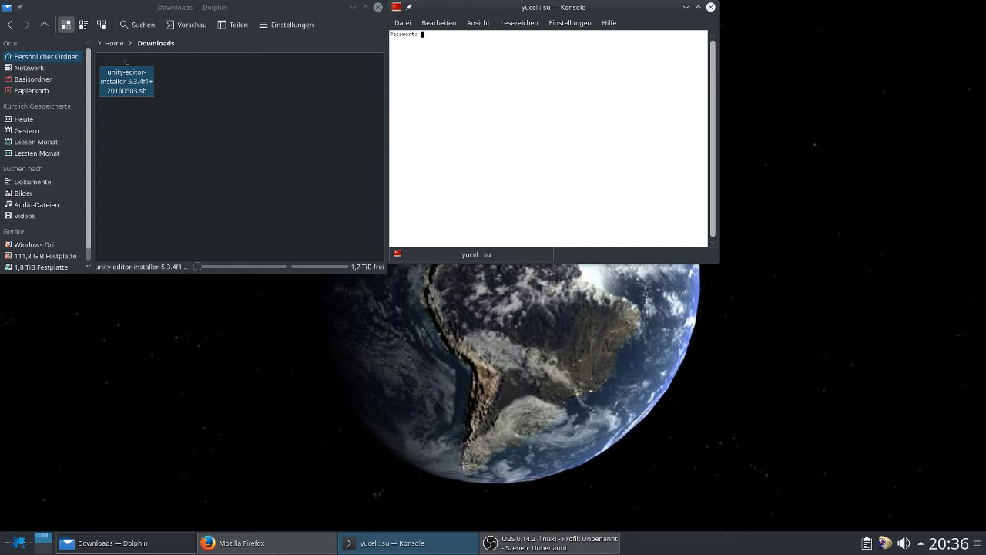
key("Return")
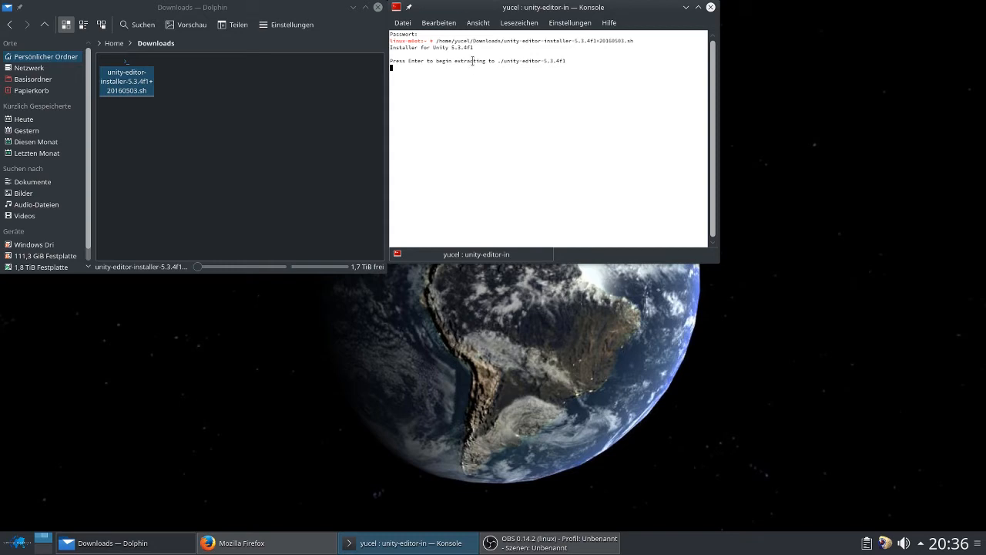
mouse_move(459, 84)
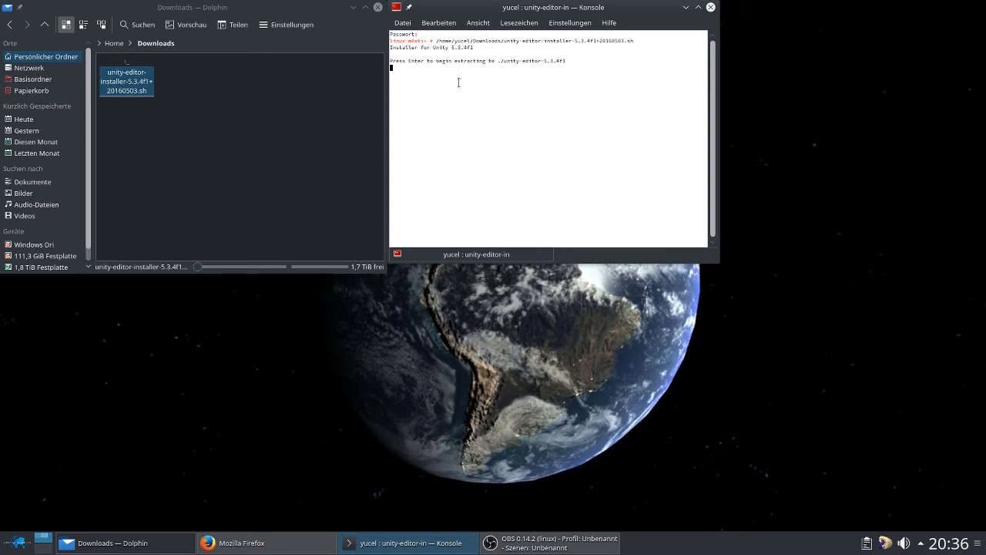
mouse_move(516, 52)
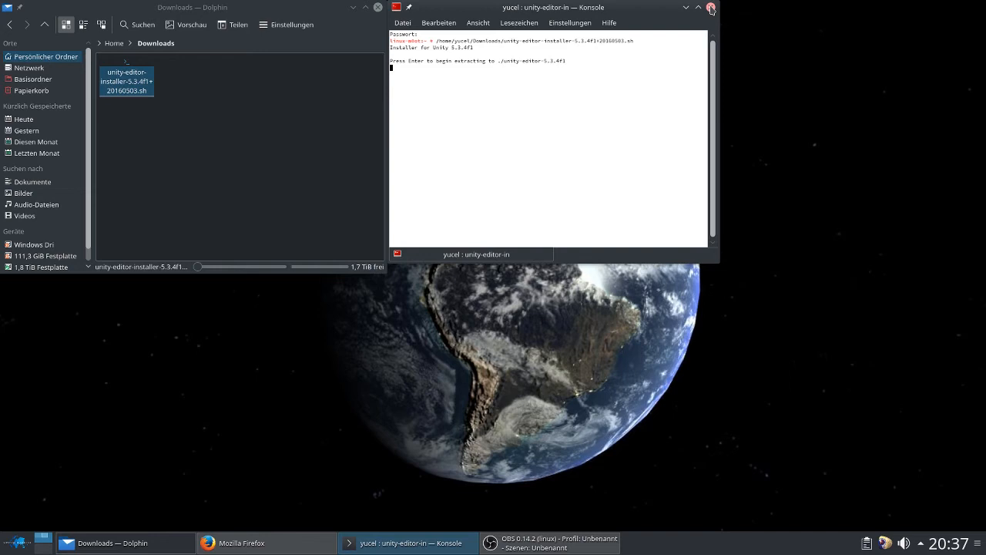
left_click(709, 8)
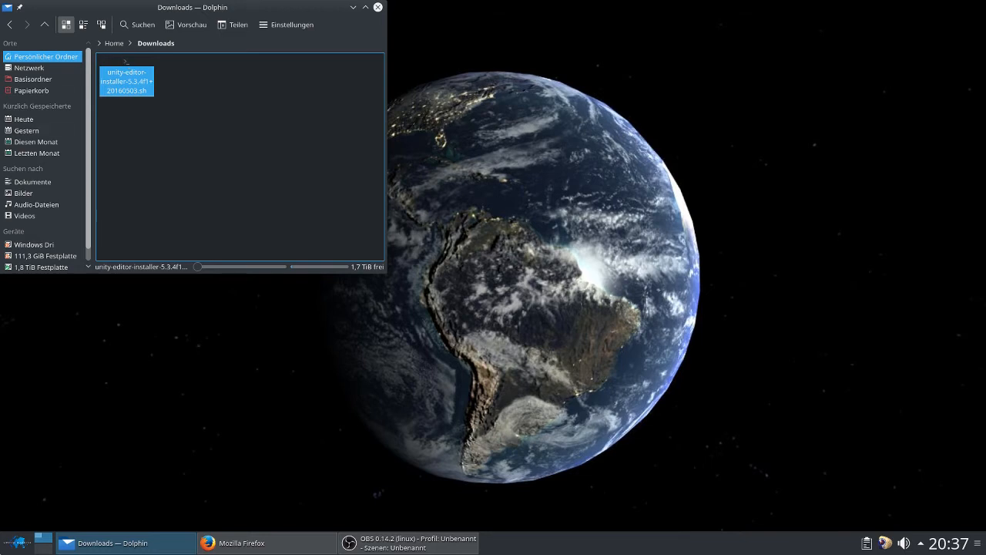
Start File Manager - Super User Mode and authenticate with the root password.
left_click(15, 543)
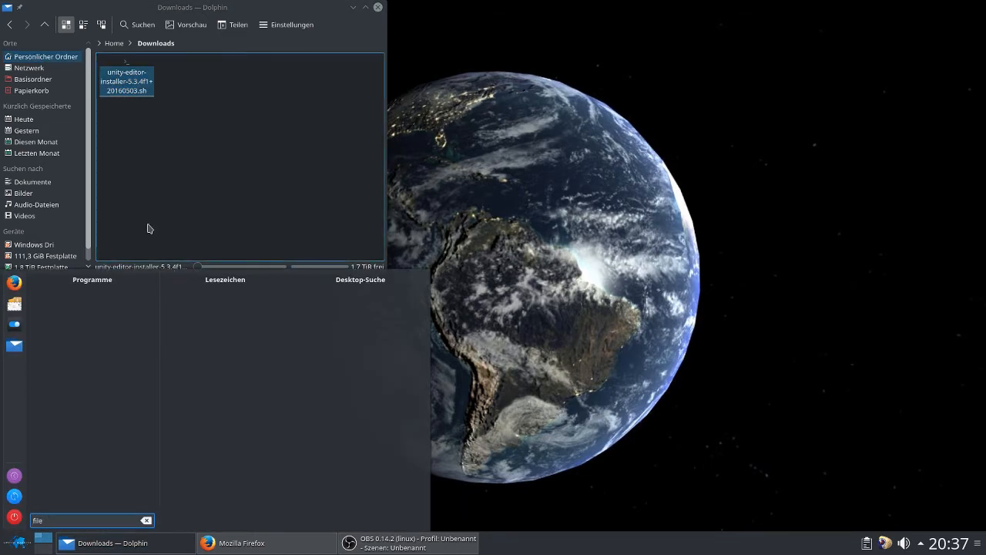
type("file")
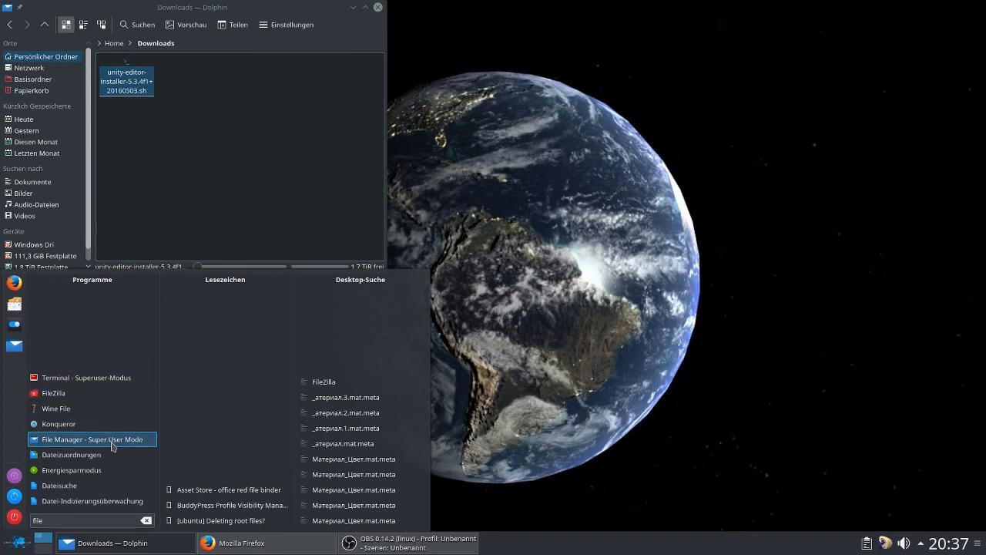
left_click(81, 439)
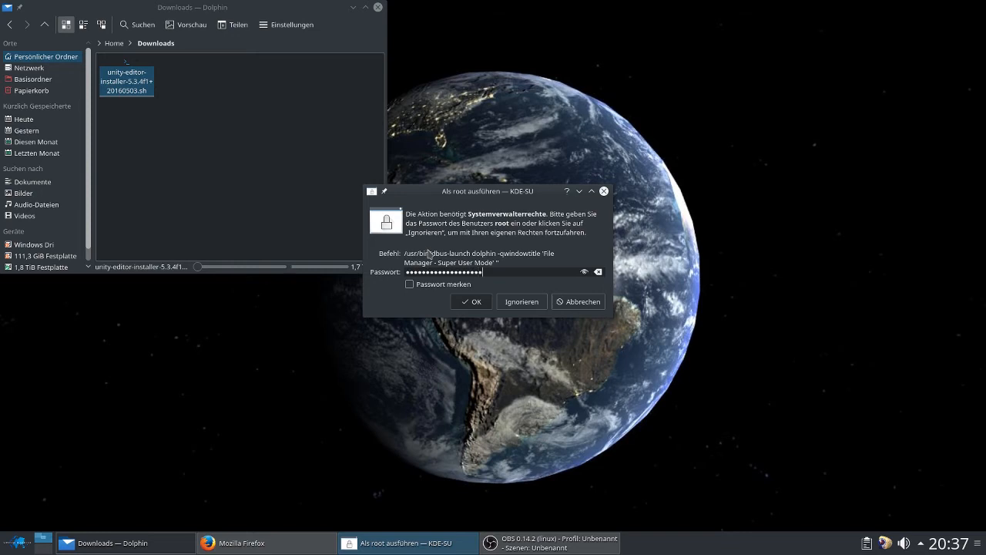
left_click(469, 301)
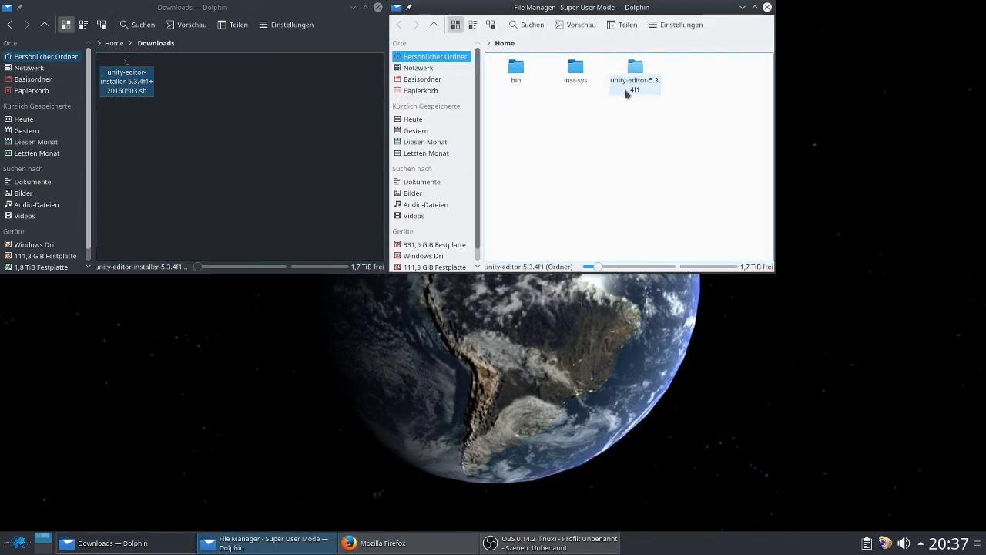
Move unity-editor-5.3.4f1 into the user's Dokumente, overwriting the old copy, and close root Dolphin.
right_click(635, 74)
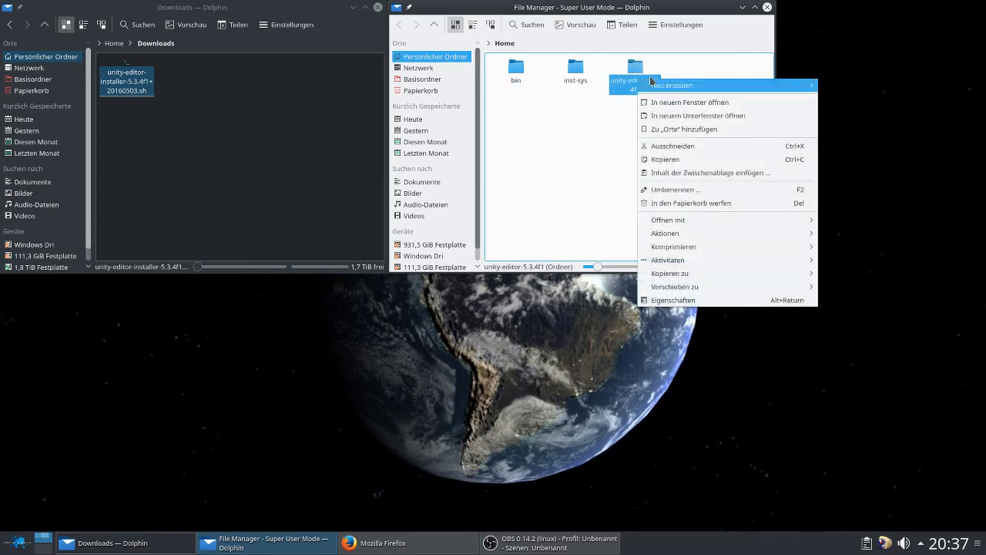
mouse_move(675, 287)
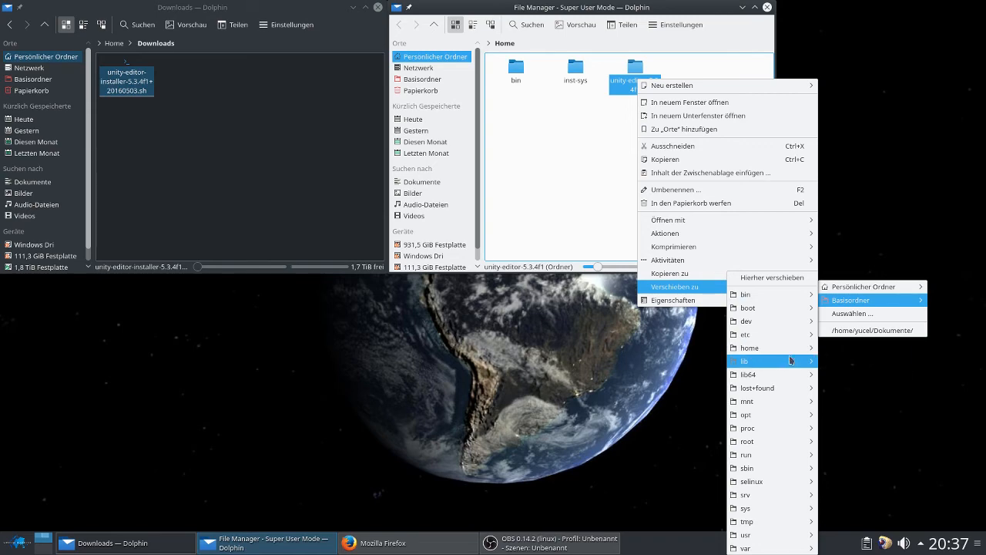
mouse_move(749, 348)
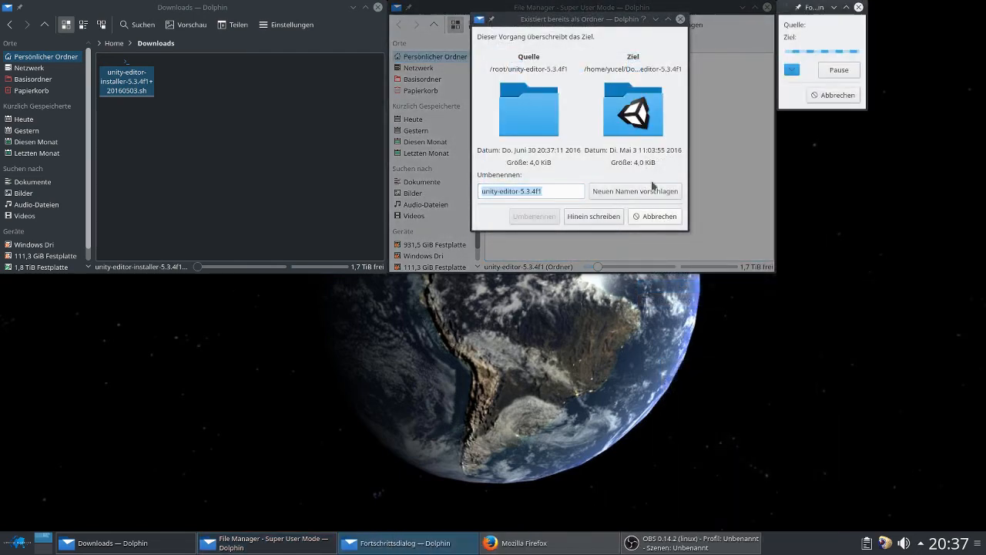
left_click(593, 216)
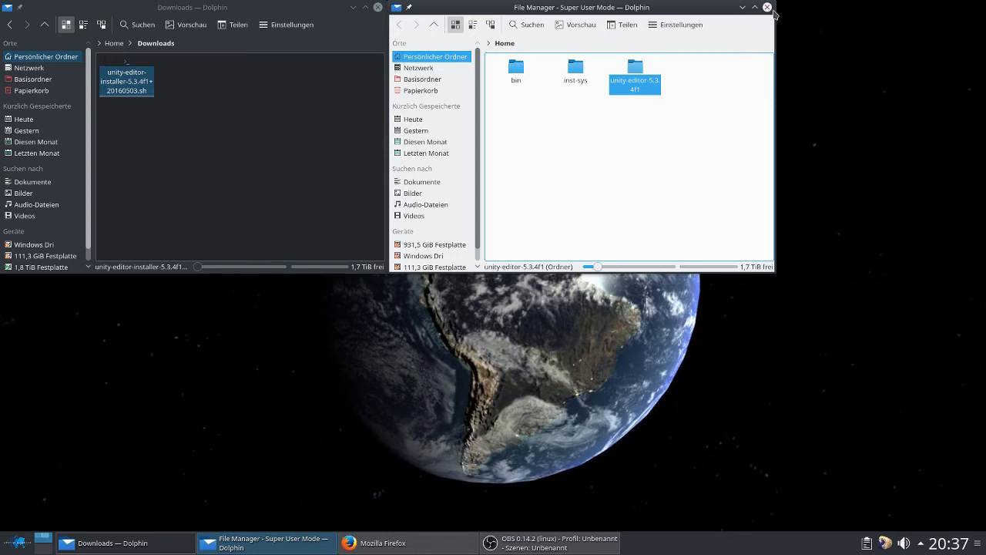
left_click(767, 6)
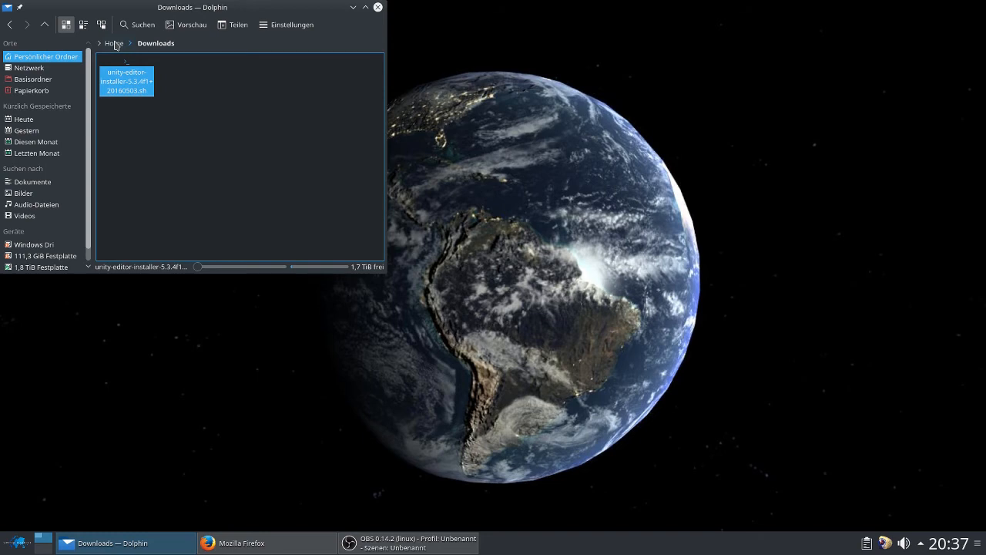
Navigate Dolphin back up to the home folder from Downloads.
left_click(114, 44)
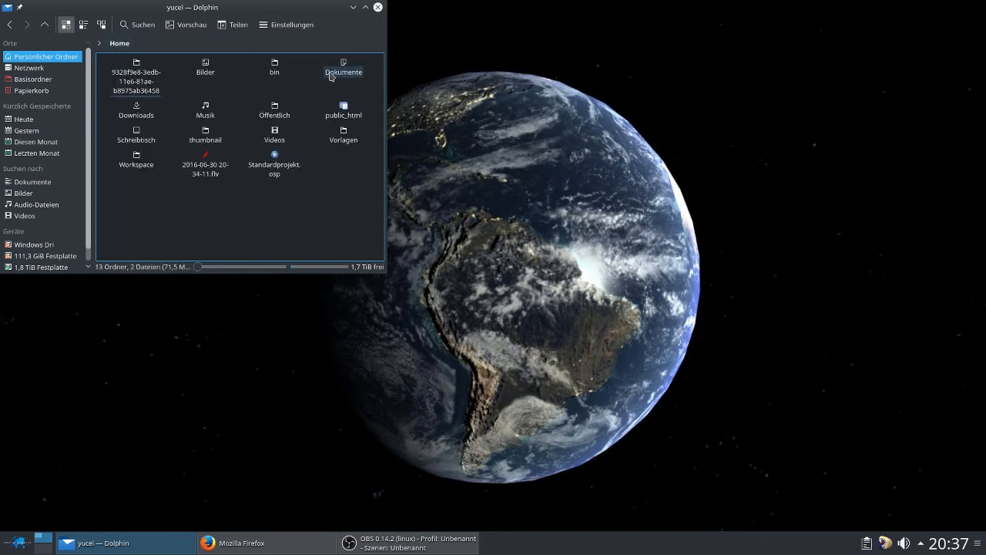
double_click(136, 105)
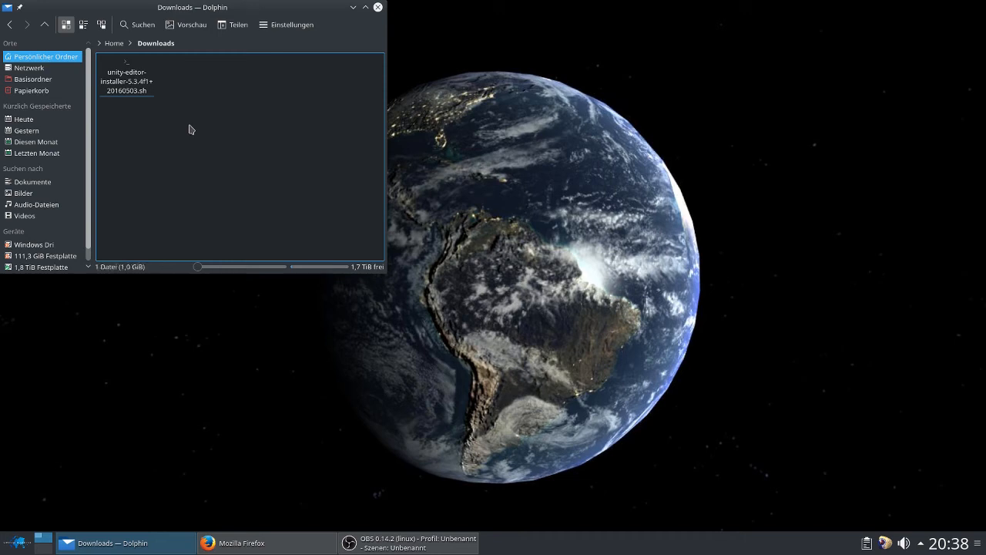
left_click(127, 80)
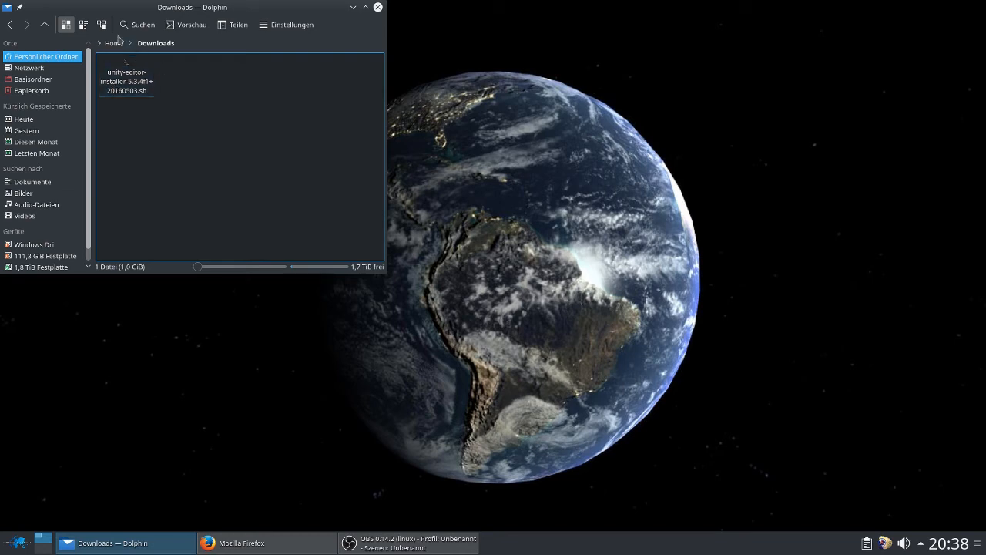
left_click(112, 43)
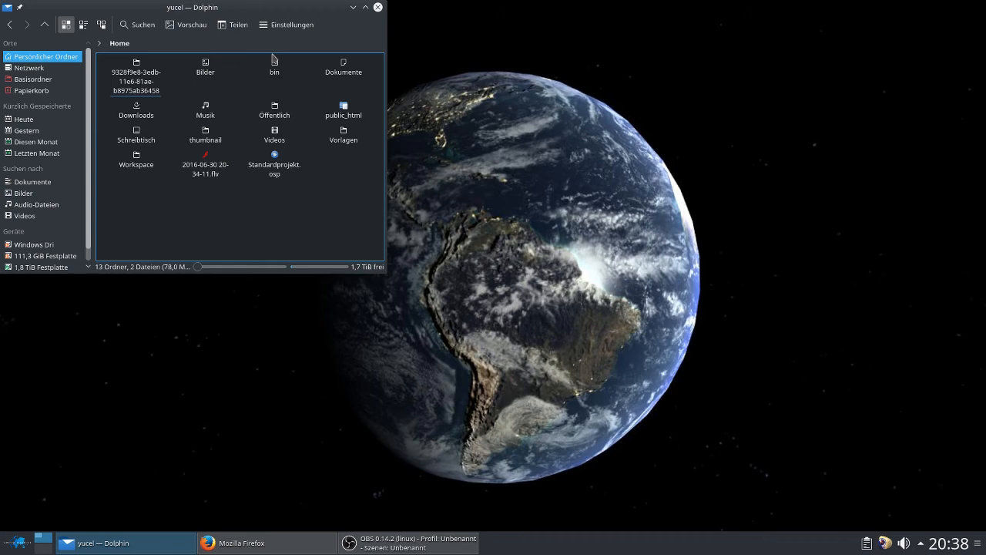
Browse Dokumente/unity-editor-5.3.4f1/Editor and launch the Unity executable.
double_click(342, 65)
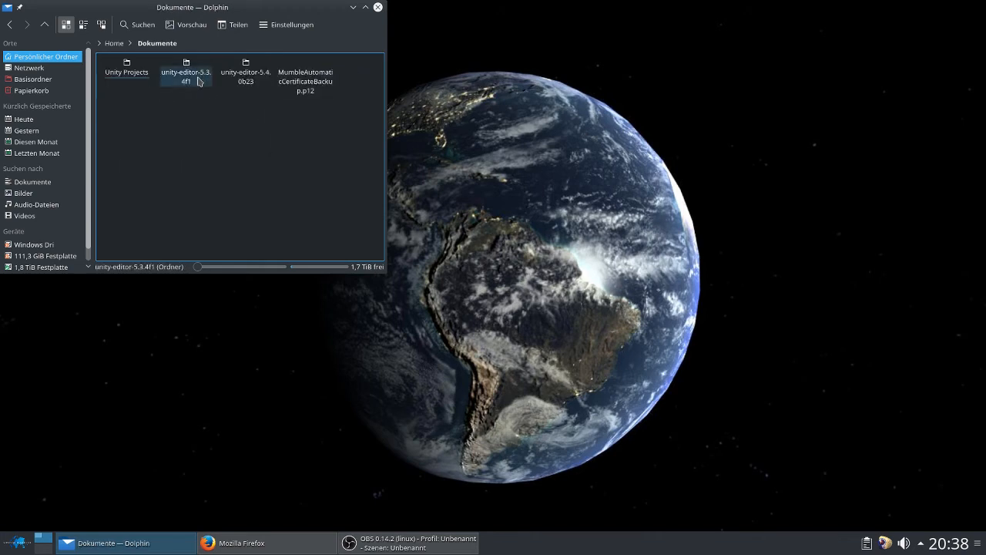
double_click(185, 64)
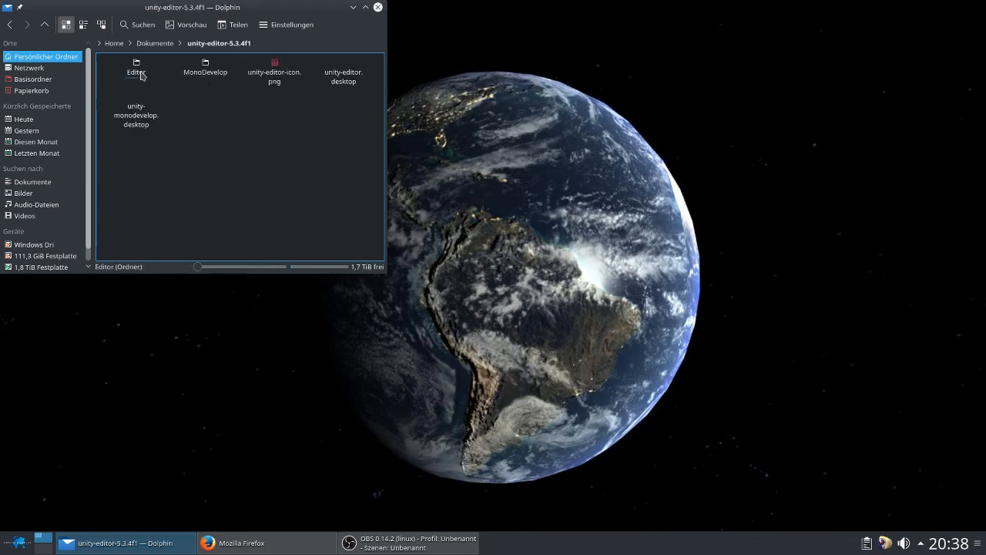
double_click(135, 64)
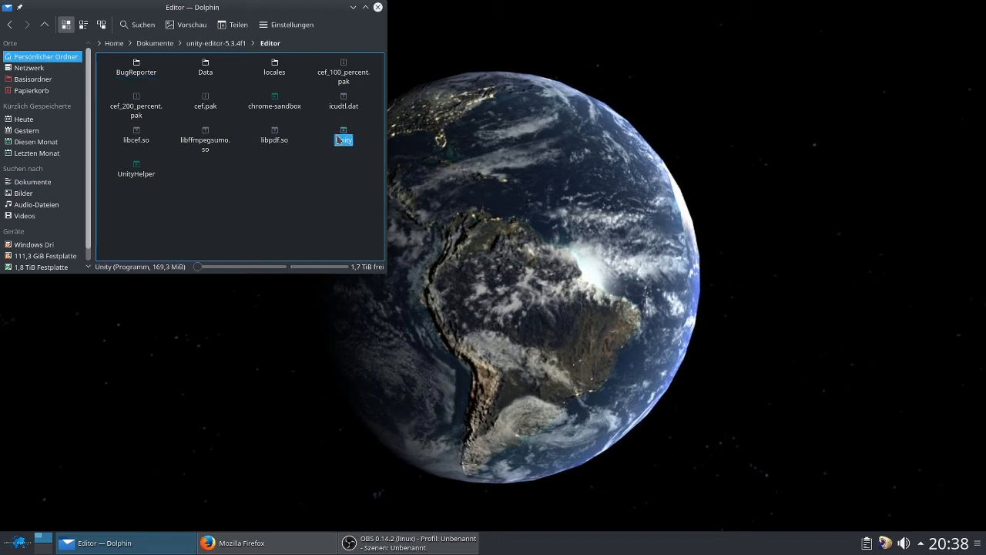
double_click(342, 131)
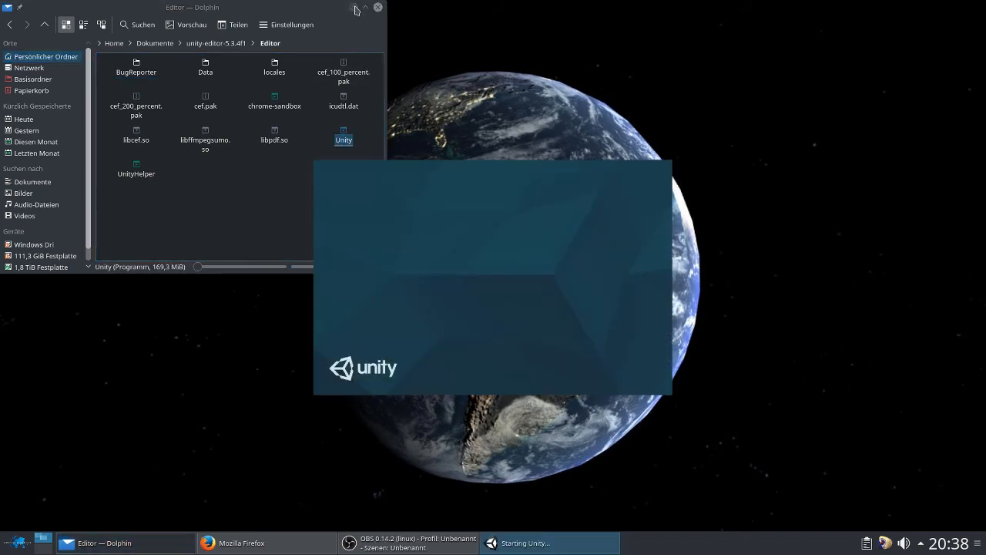
Launch 'New Unity Project' from Unity Home into the editor with the default empty scene.
left_click(378, 7)
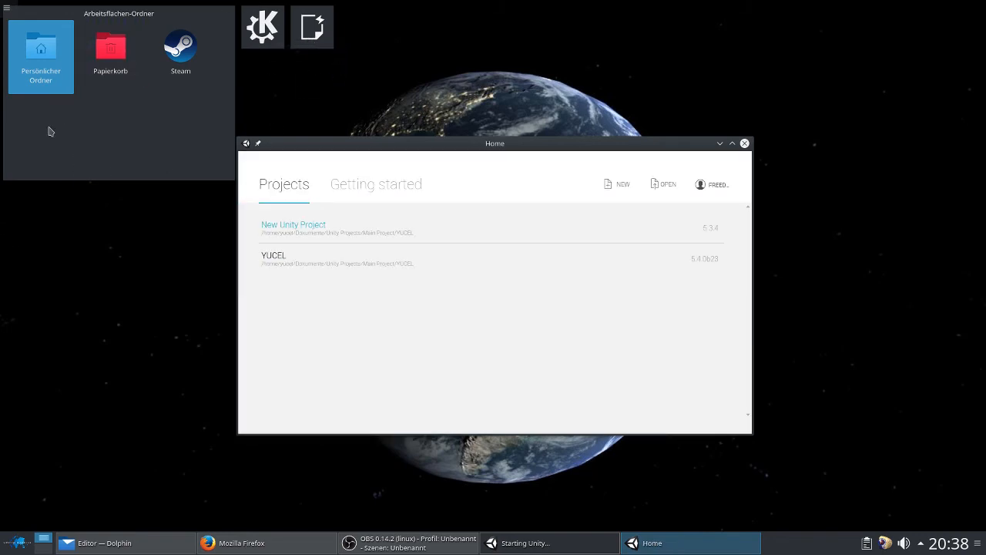
mouse_move(333, 234)
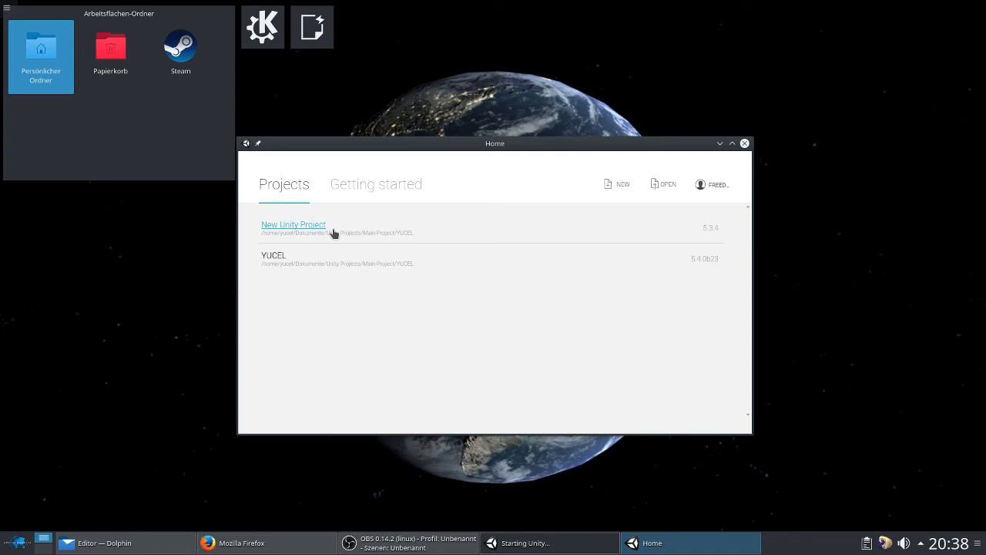
left_click(292, 225)
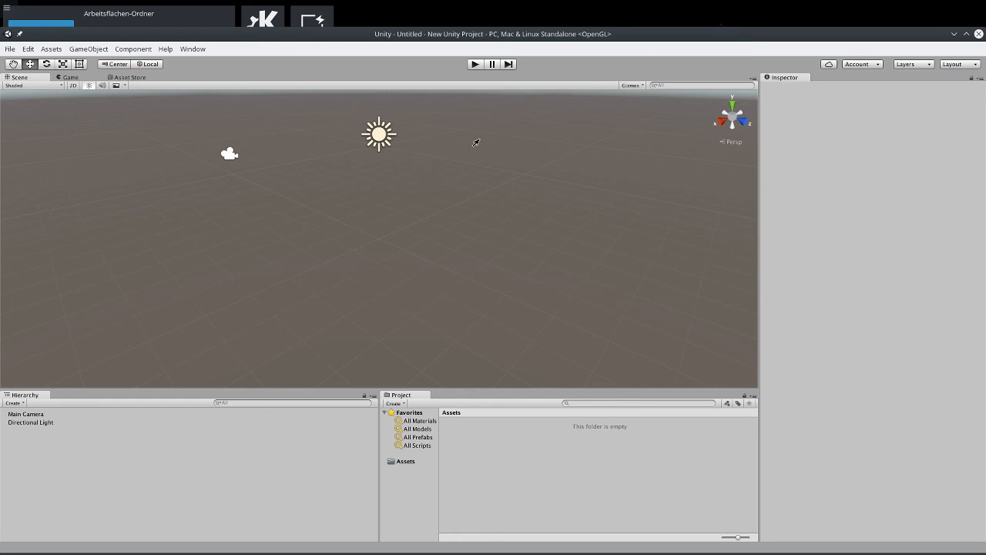
mouse_move(804, 40)
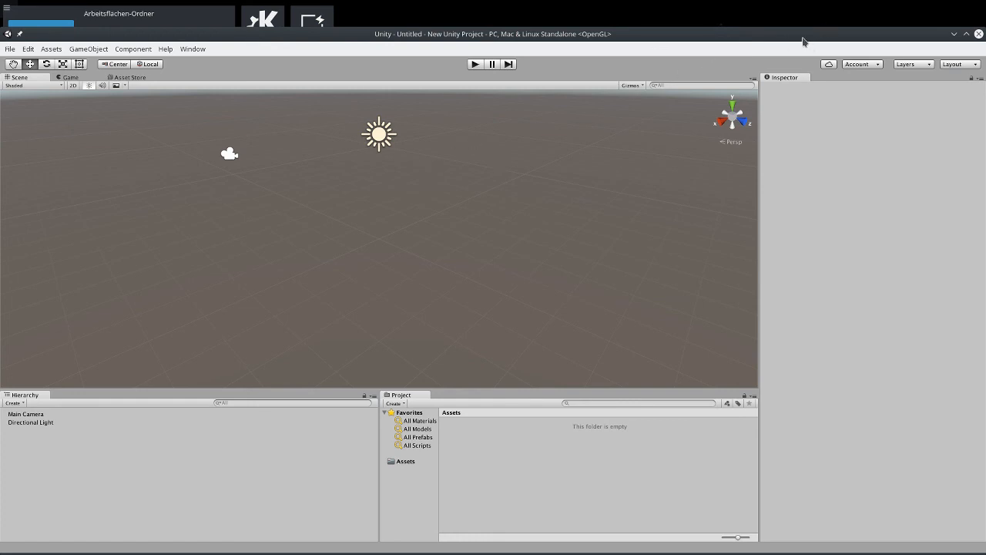